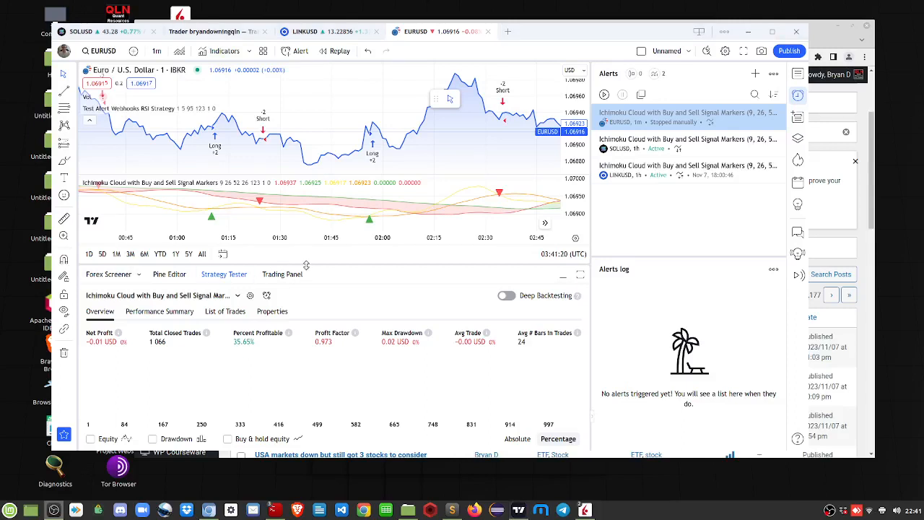
mouse_move(713, 498)
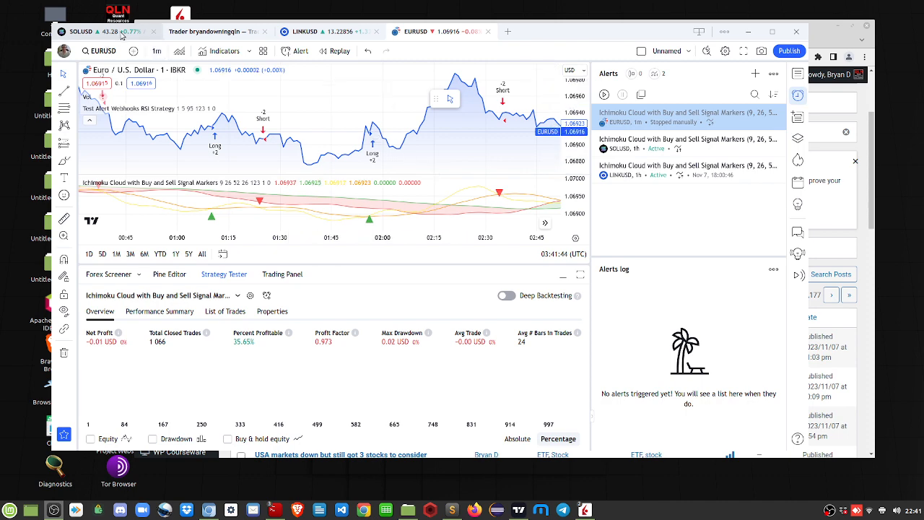
Step EURUSD through 5-minute, 30-minute, hourly, daily and weekly bars, checking the backtest at each
left_click(305, 31)
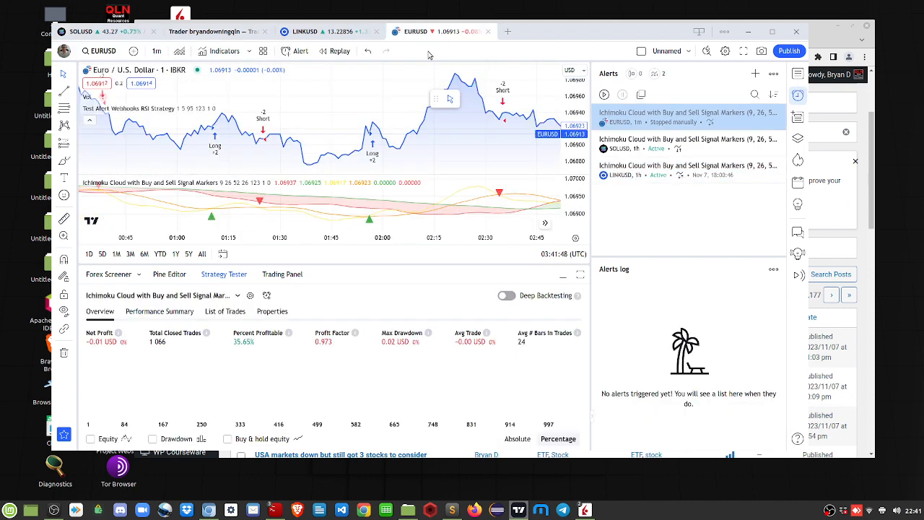
mouse_move(445, 164)
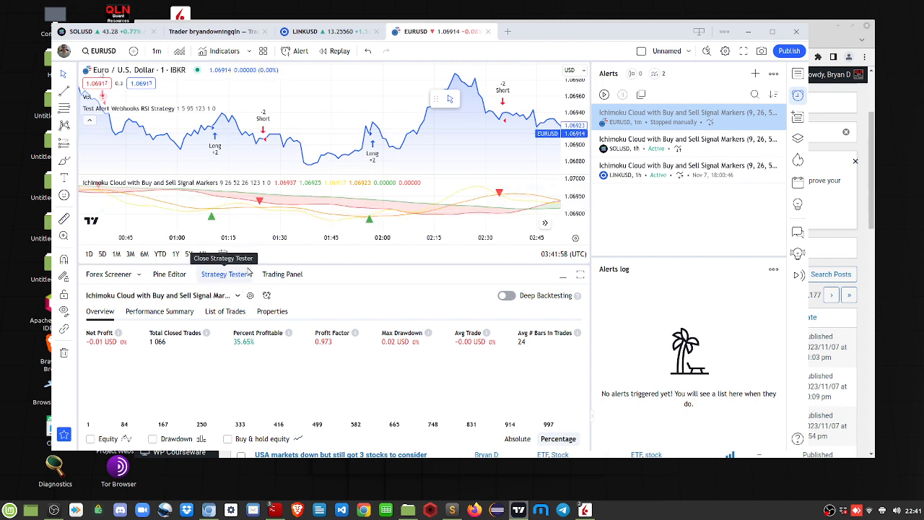
mouse_move(363, 276)
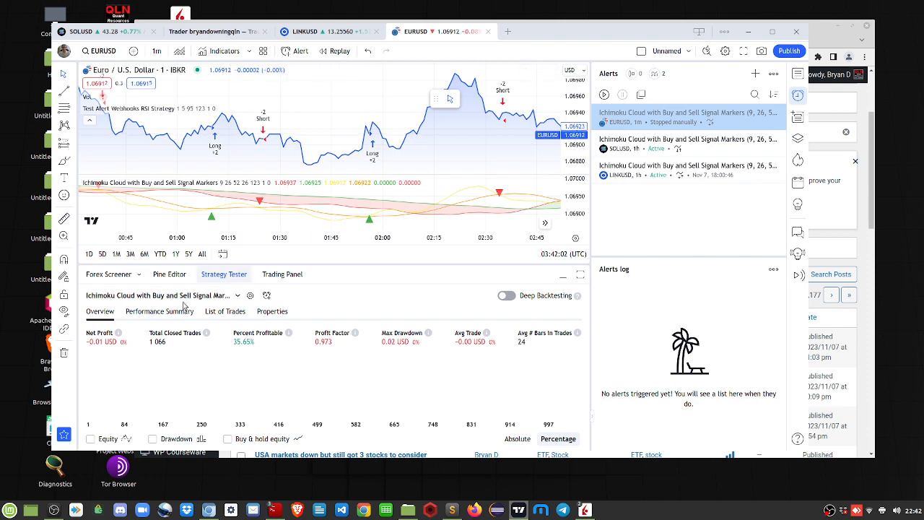
mouse_move(401, 156)
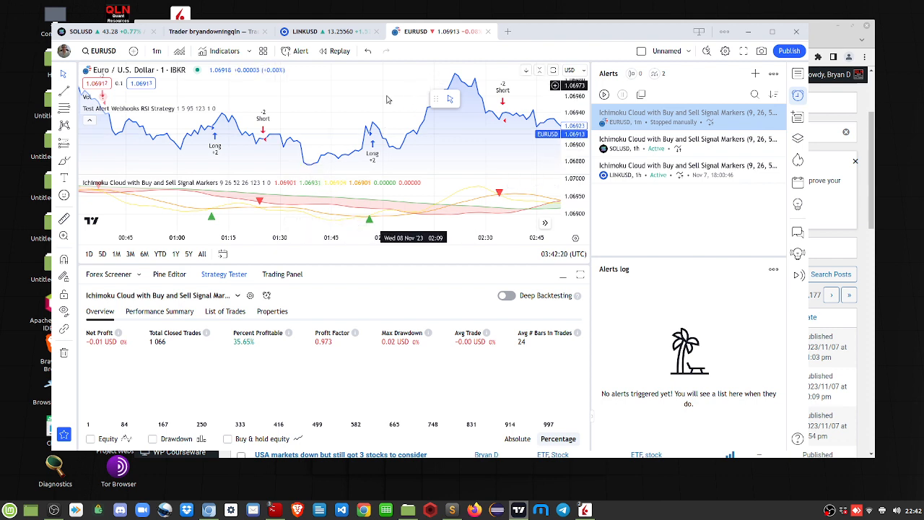
mouse_move(422, 53)
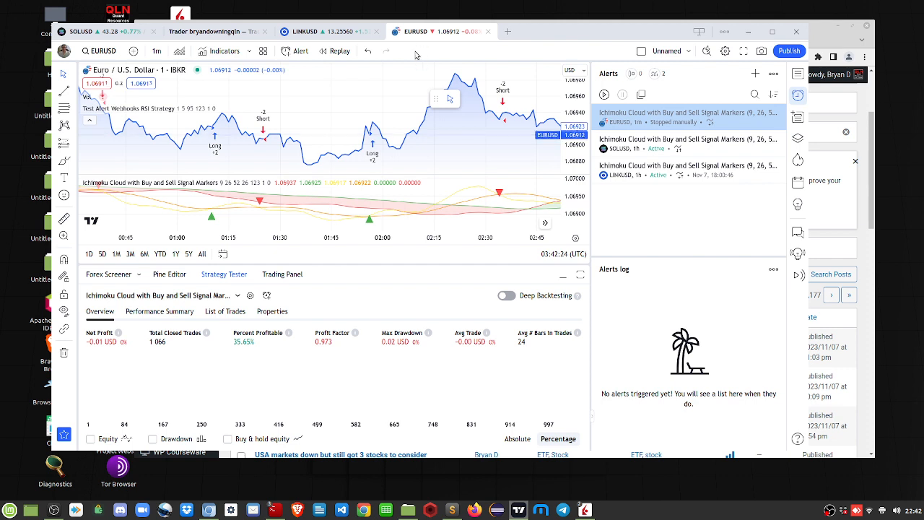
mouse_move(381, 274)
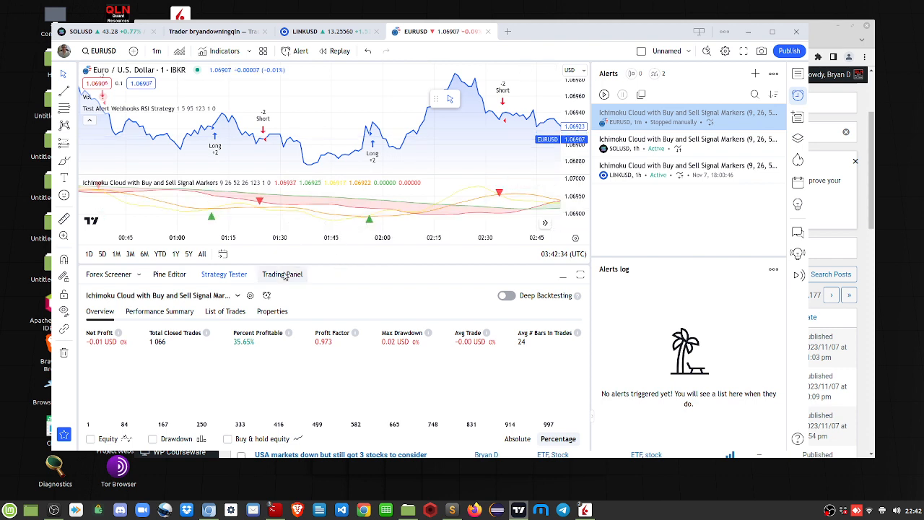
mouse_move(417, 280)
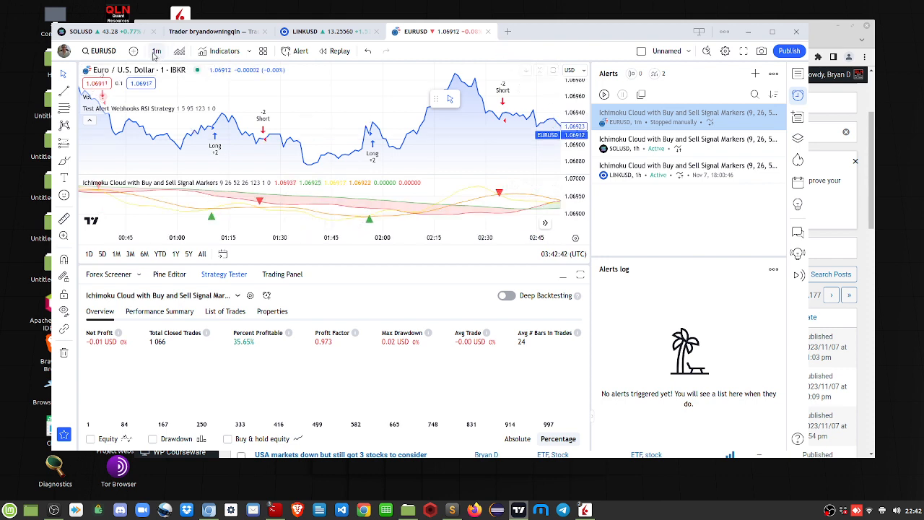
left_click(157, 50)
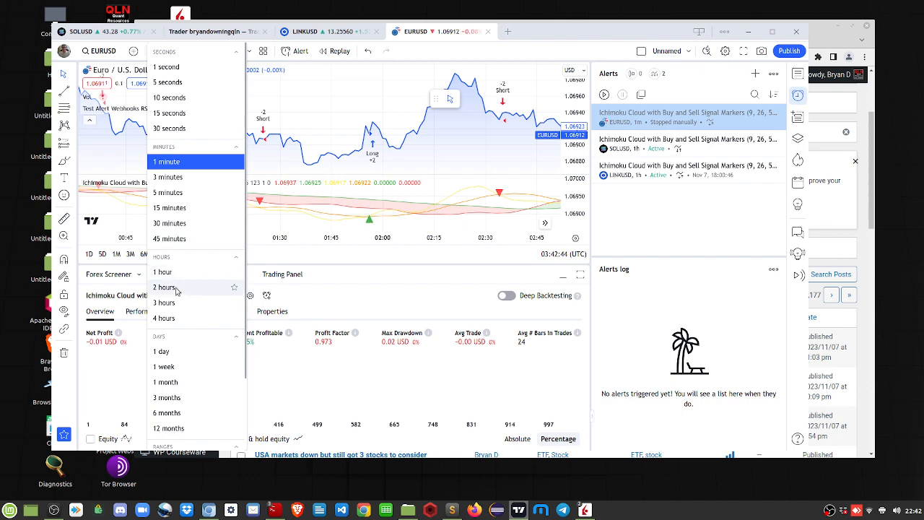
left_click(165, 318)
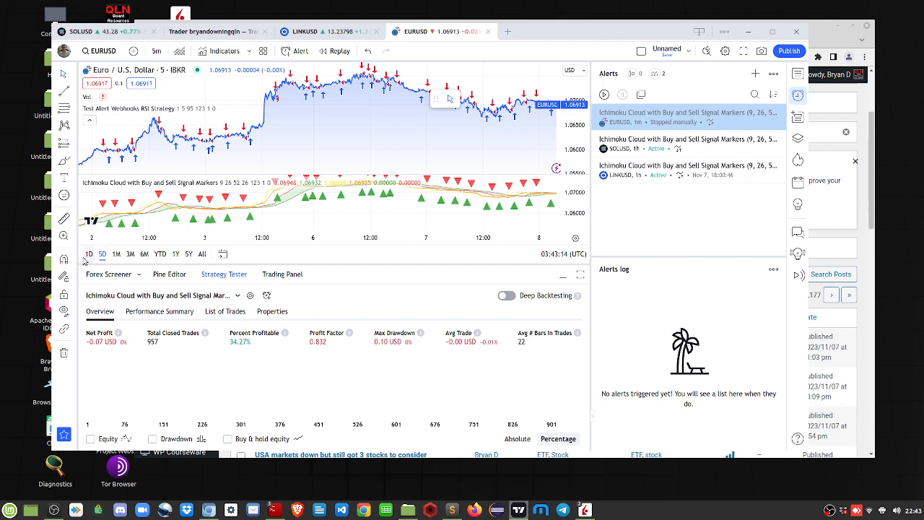
left_click(156, 51)
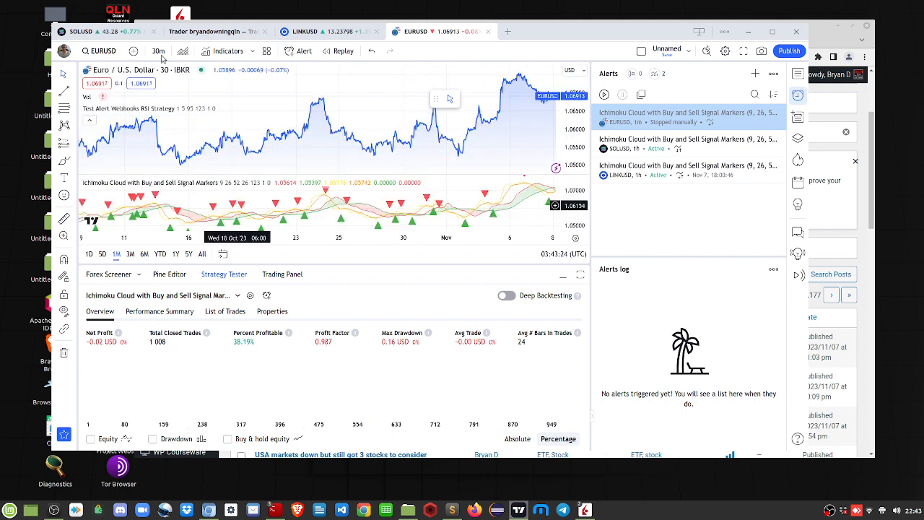
left_click(158, 50)
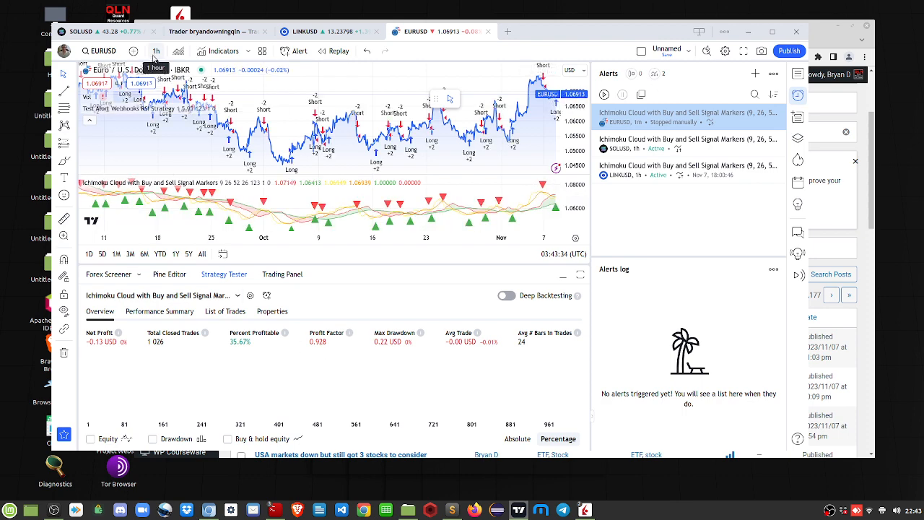
left_click(156, 51)
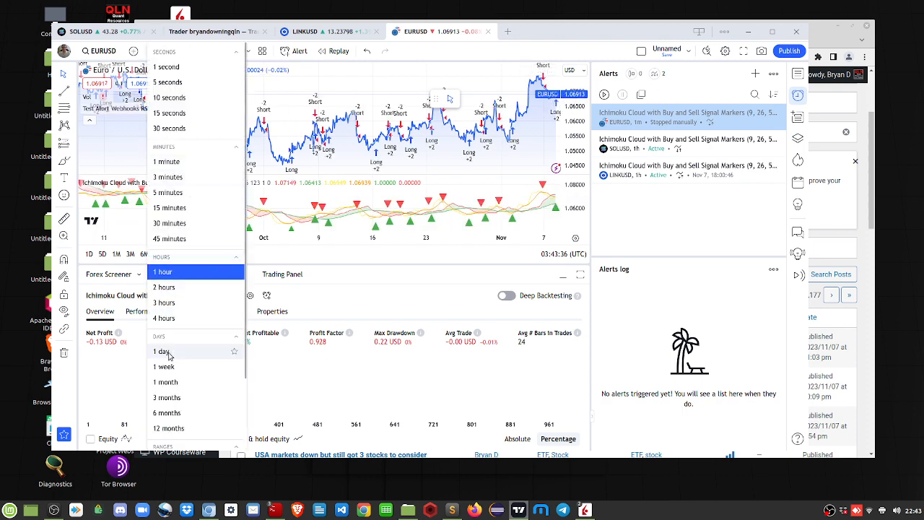
left_click(161, 351)
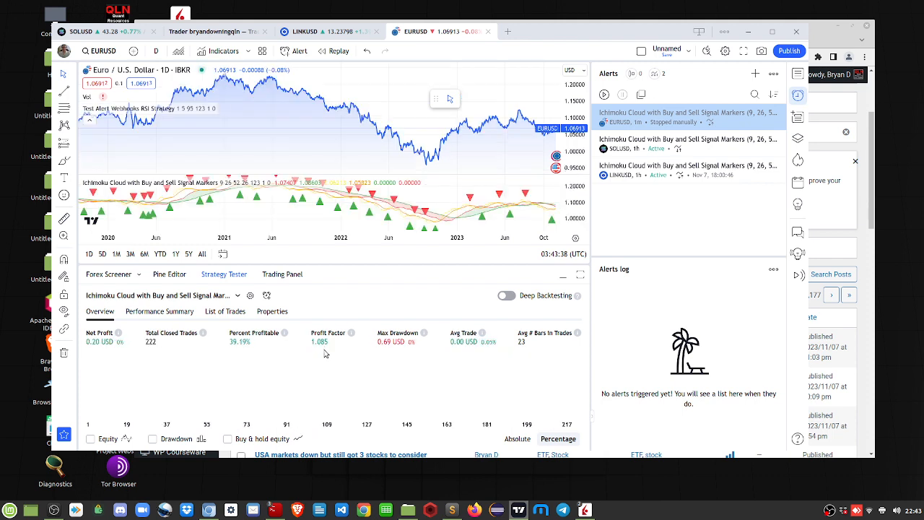
mouse_move(322, 353)
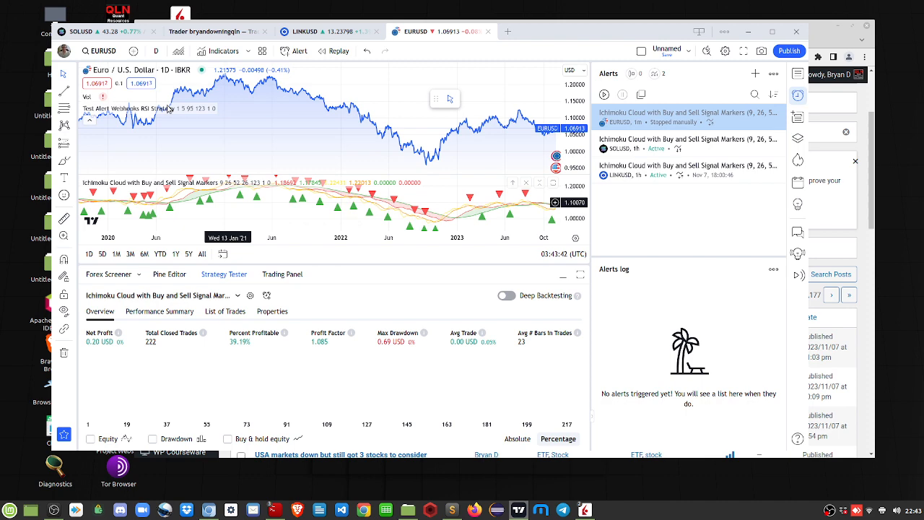
left_click(155, 50)
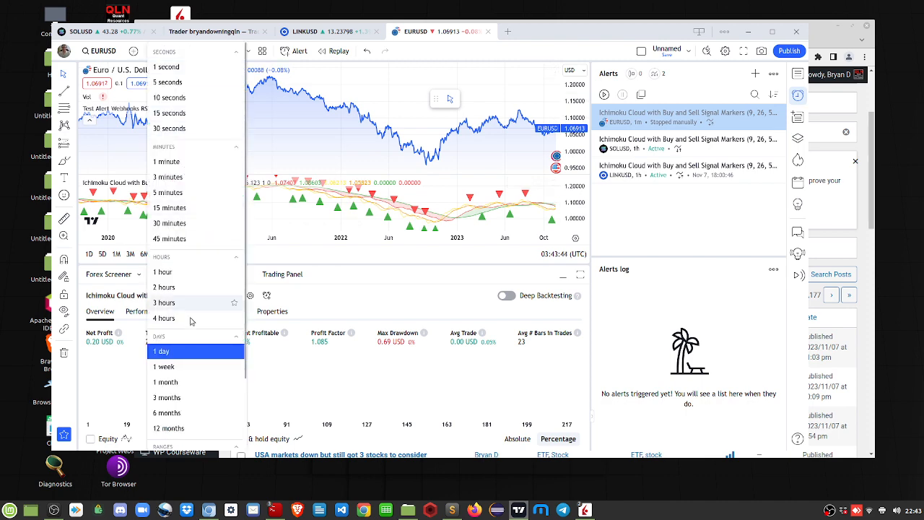
left_click(163, 367)
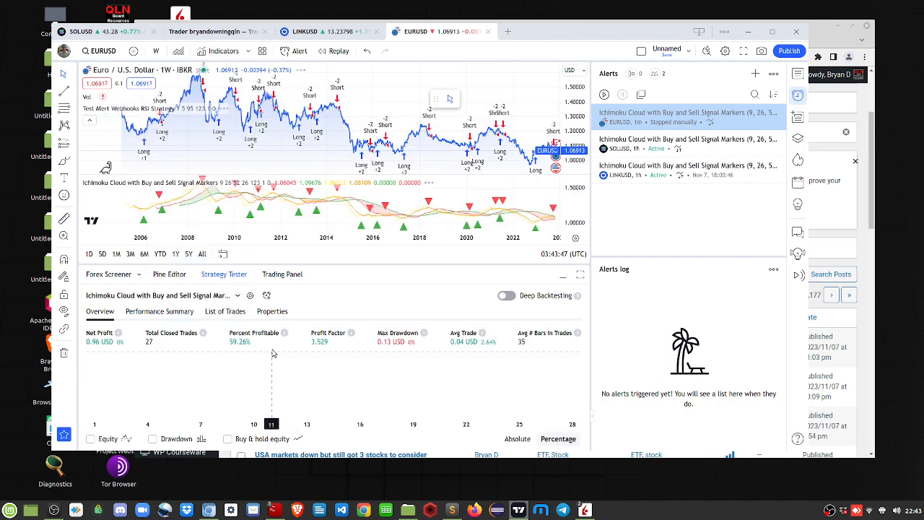
mouse_move(318, 353)
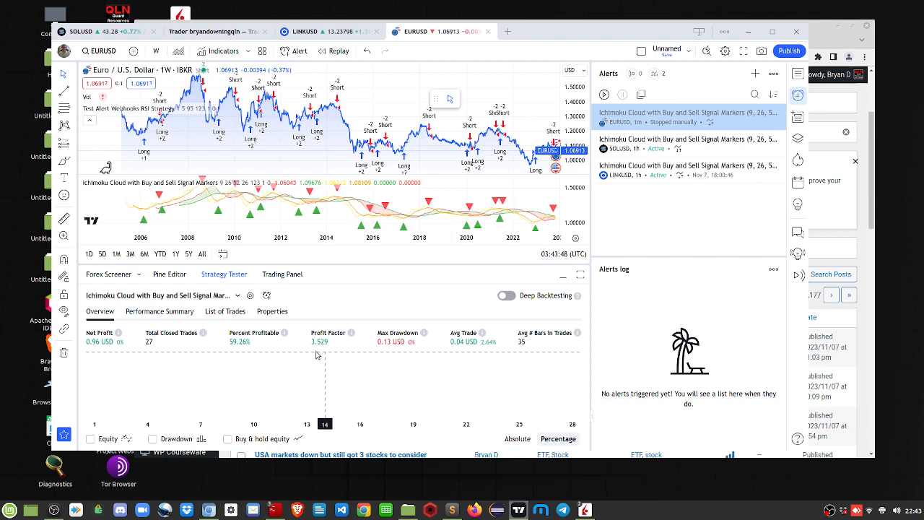
mouse_move(315, 354)
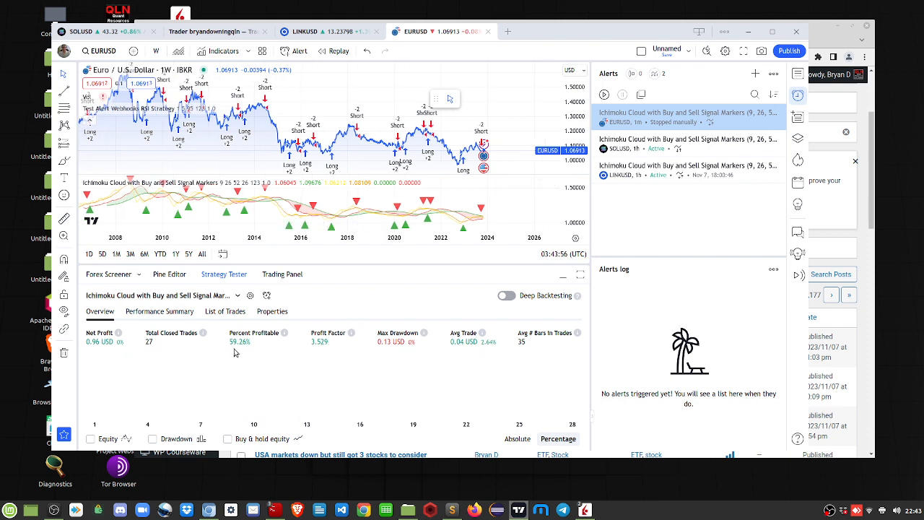
mouse_move(345, 349)
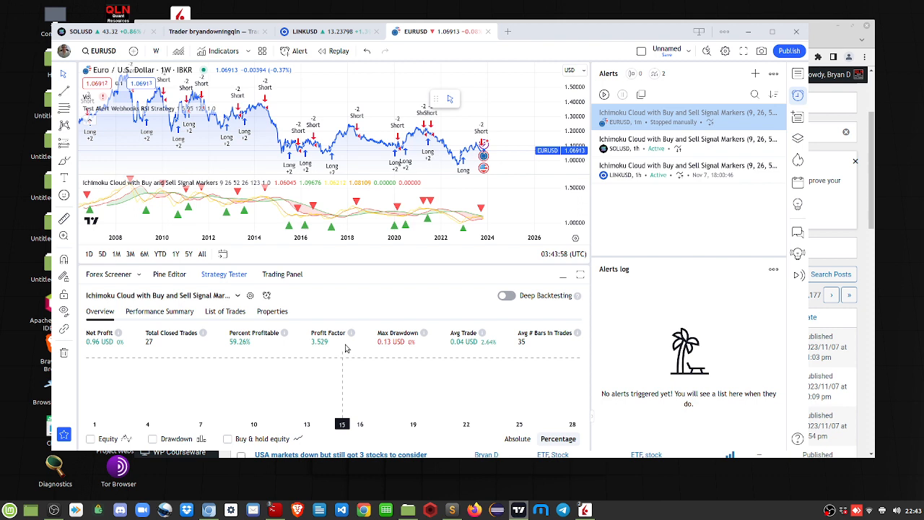
mouse_move(341, 365)
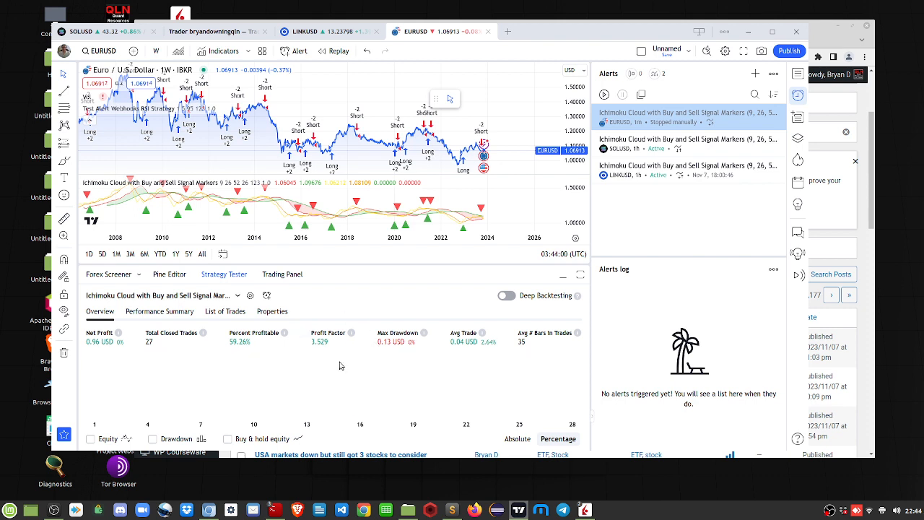
mouse_move(464, 226)
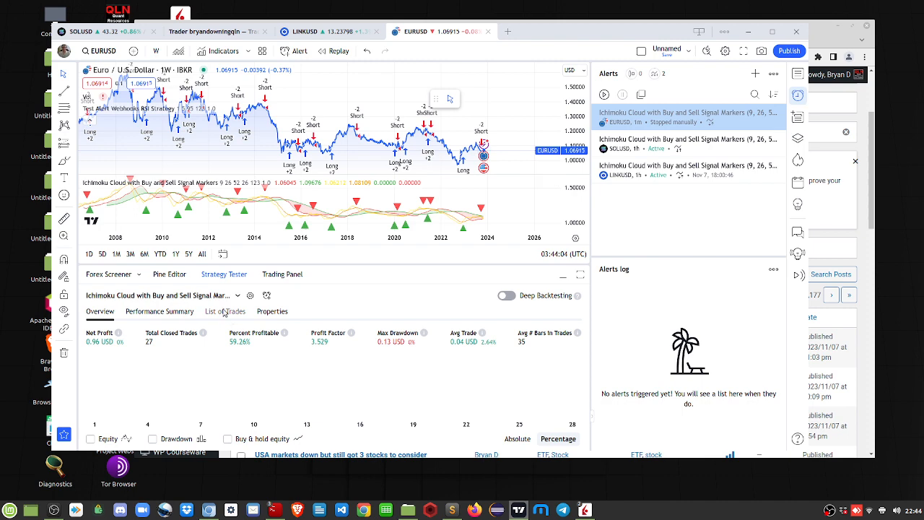
Check the trade list, switch EURUSD to 1-minute bars, then review Performance Summary and Overview
left_click(225, 311)
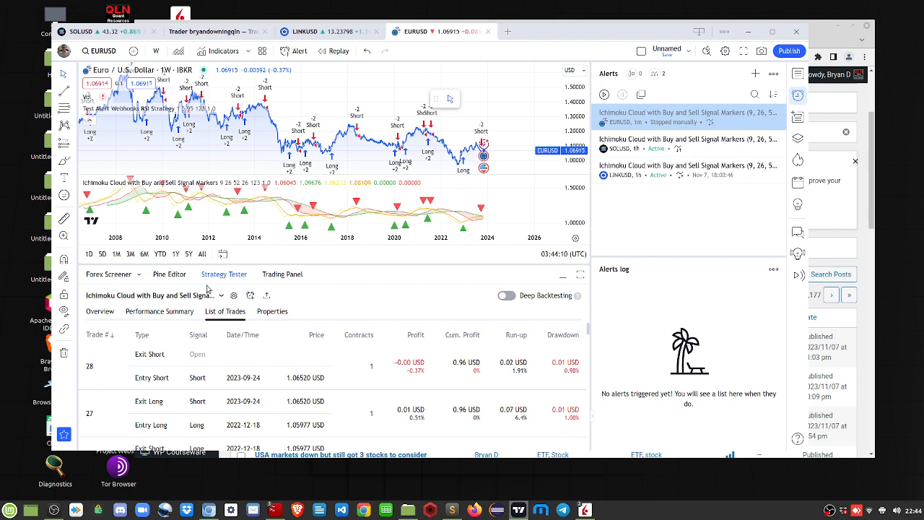
left_click(155, 51)
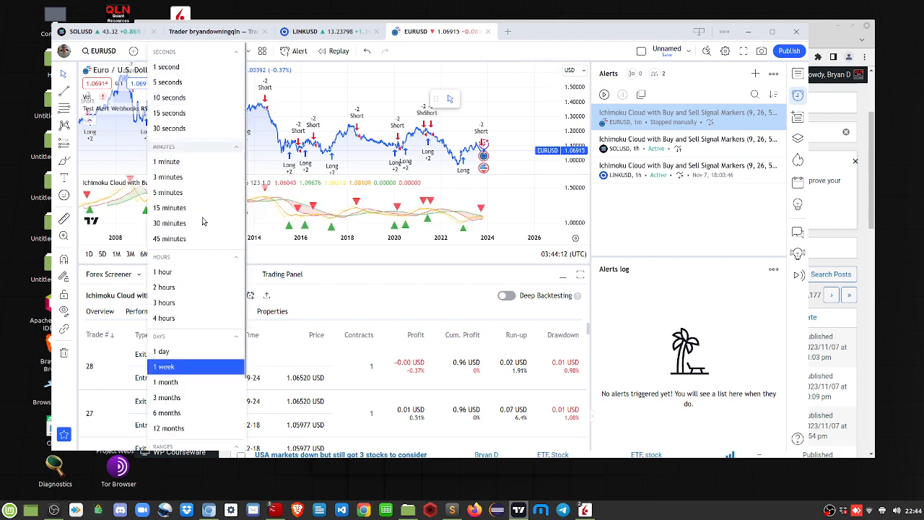
mouse_move(167, 161)
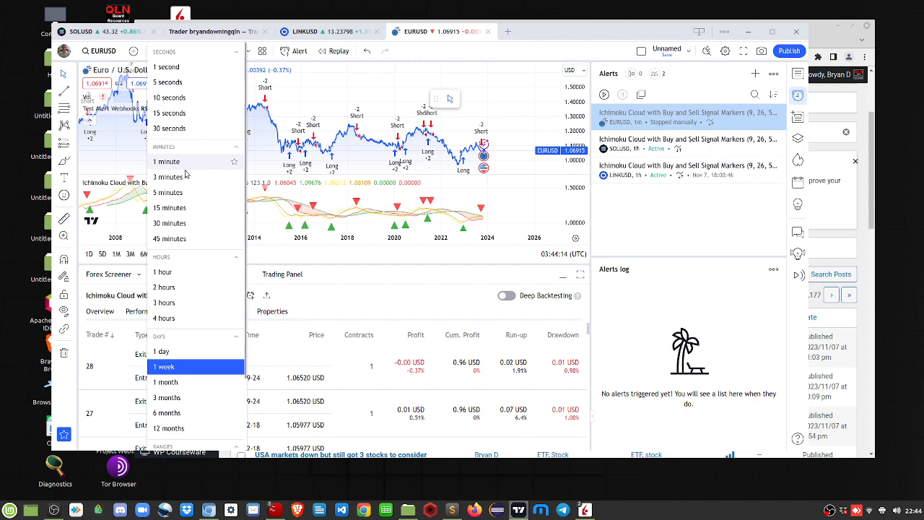
left_click(166, 161)
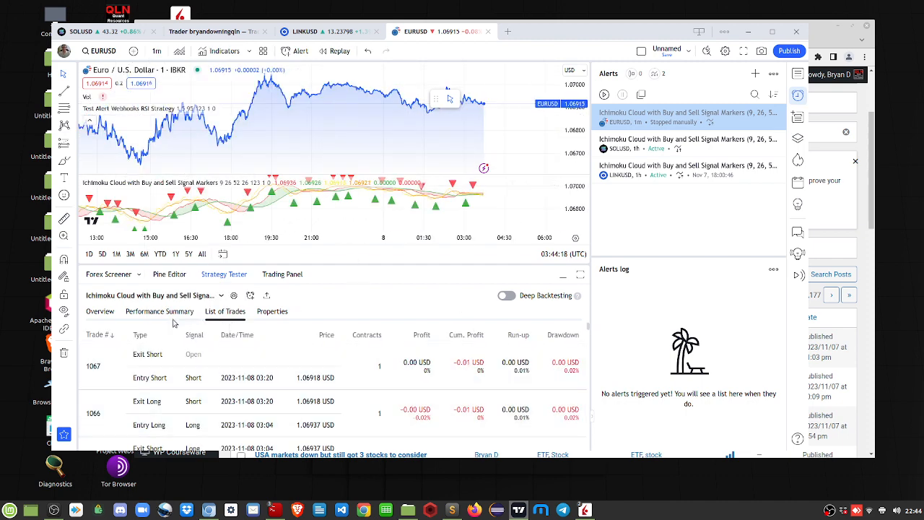
left_click(159, 311)
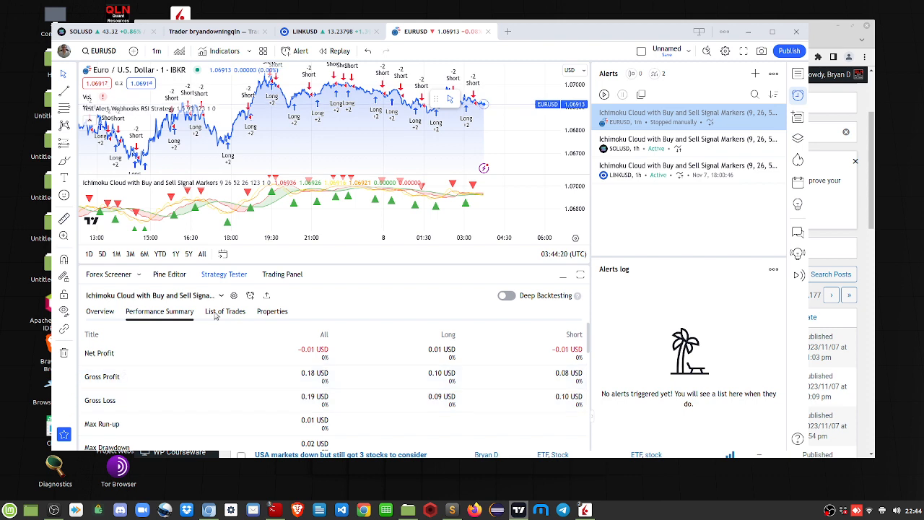
left_click(100, 311)
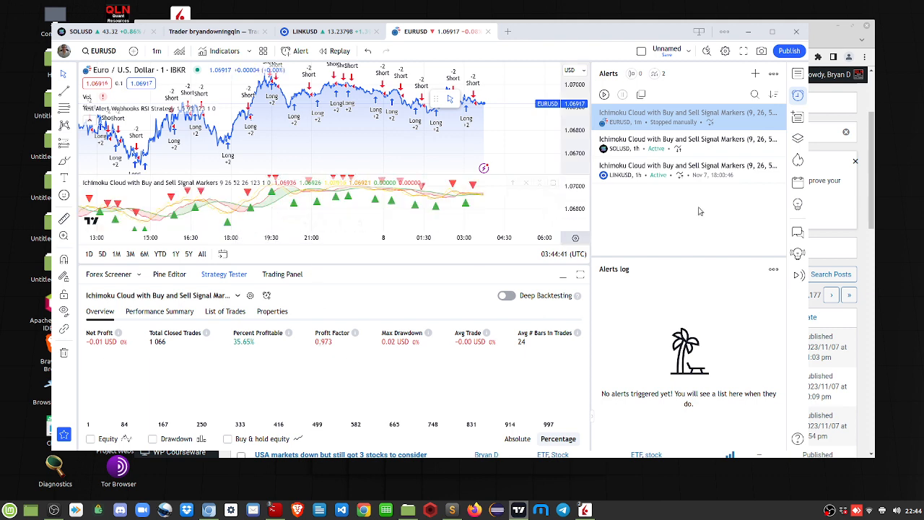
mouse_move(682, 134)
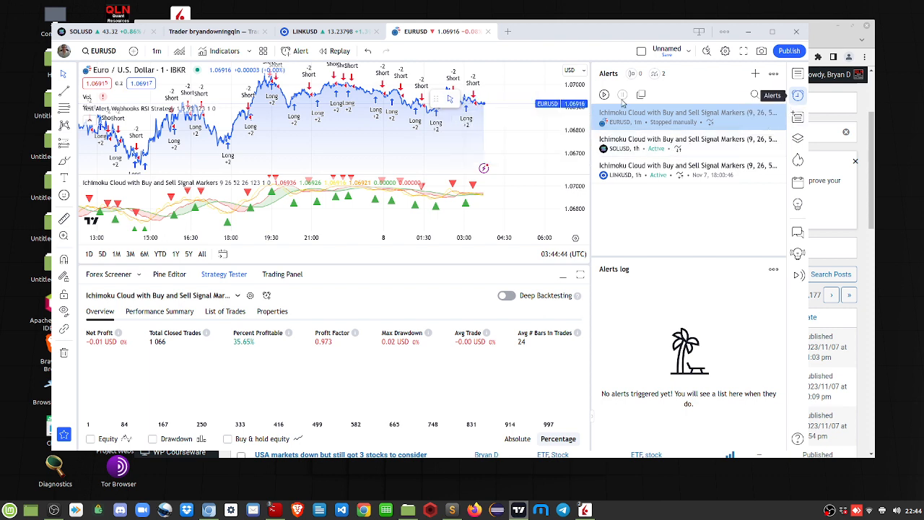
Delete the stopped EURUSD Ichimoku alert and confirm
left_click(779, 111)
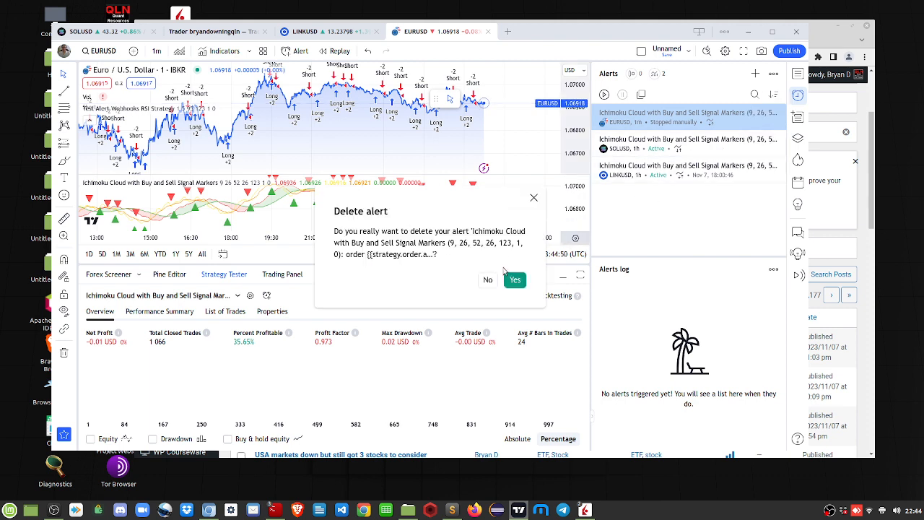
left_click(515, 280)
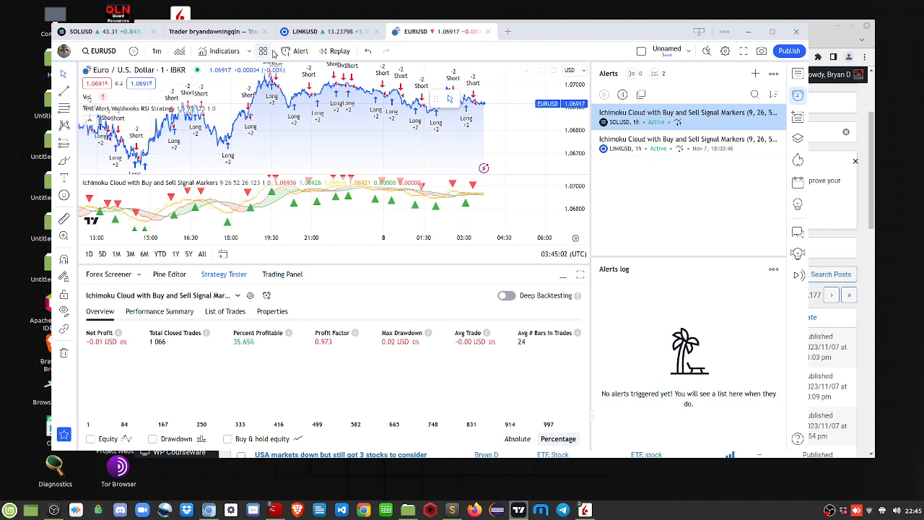
Create a EURUSD alert conditioned on the Ichimoku Cloud with Buy and Sell Signal Markers strategy
left_click(299, 51)
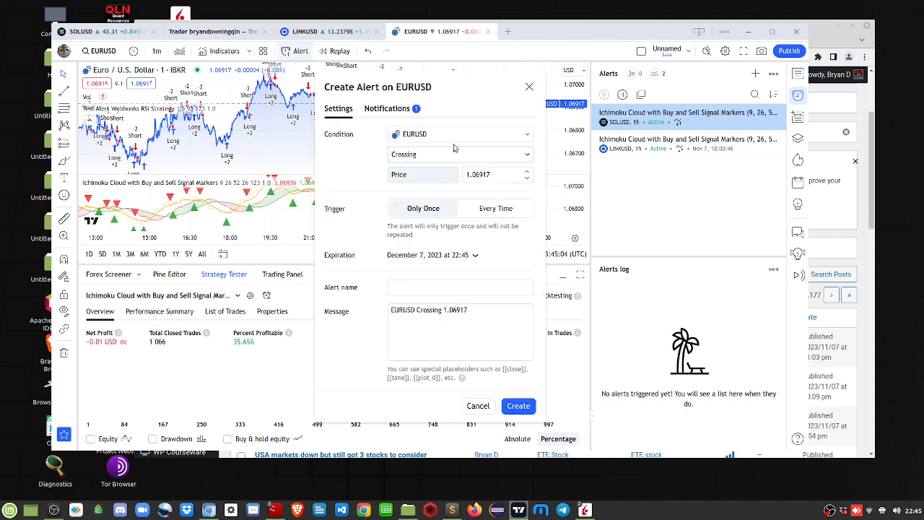
left_click(459, 134)
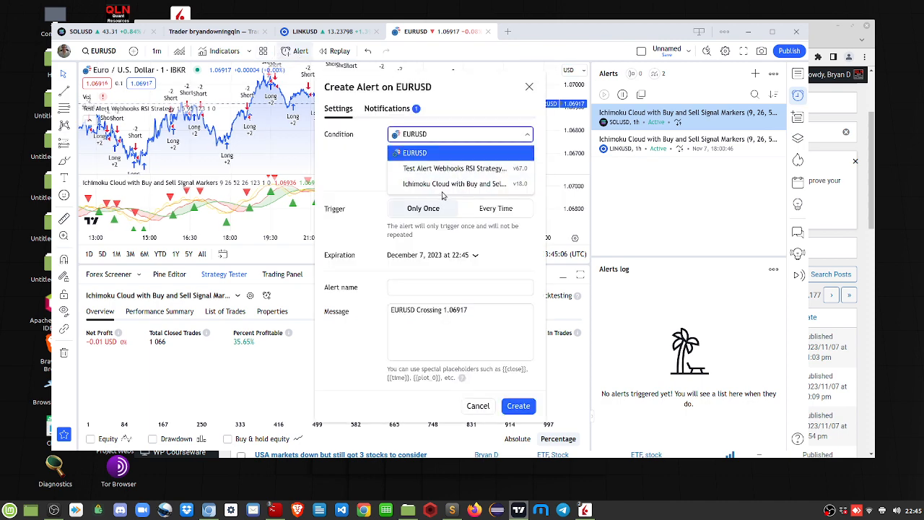
left_click(455, 184)
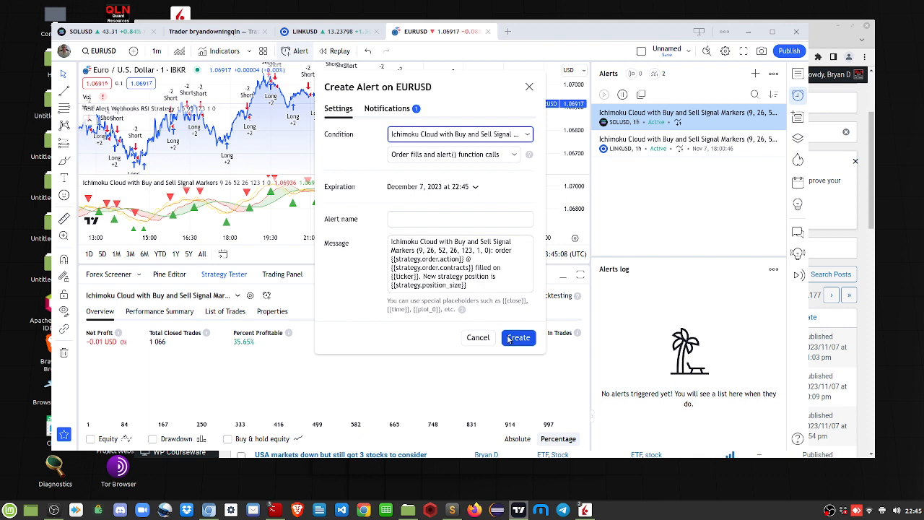
left_click(518, 337)
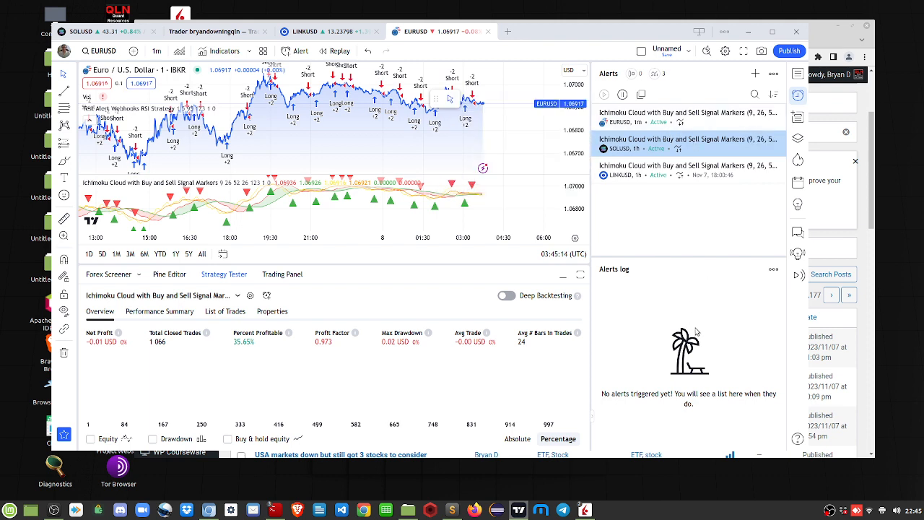
mouse_move(715, 317)
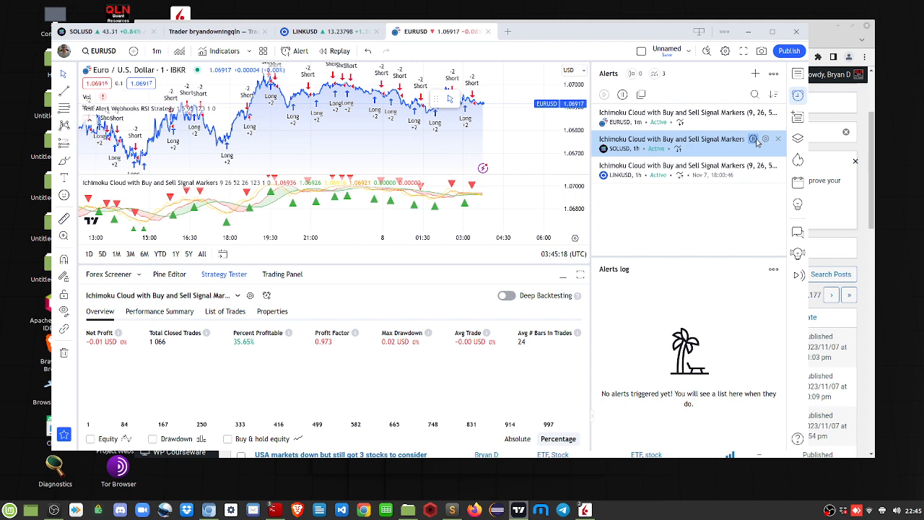
Stop the new EURUSD Ichimoku strategy alert in the Alerts panel
left_click(765, 138)
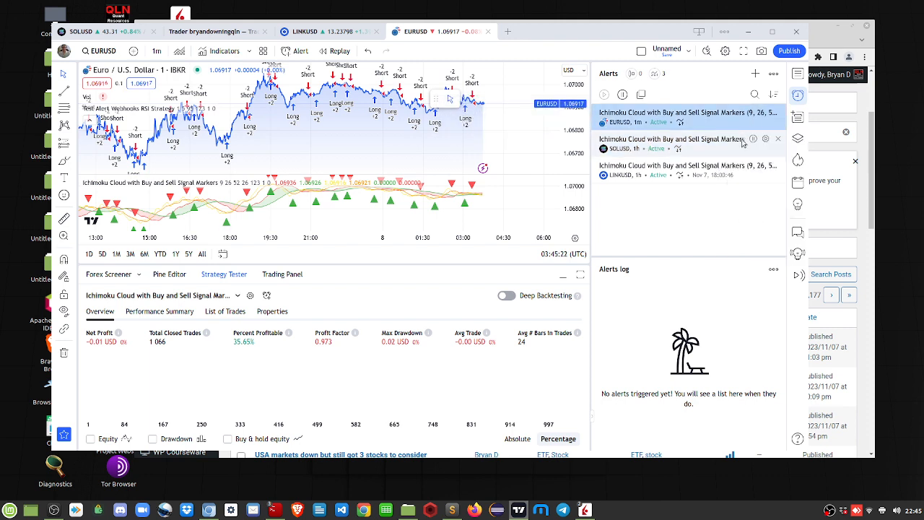
left_click(753, 134)
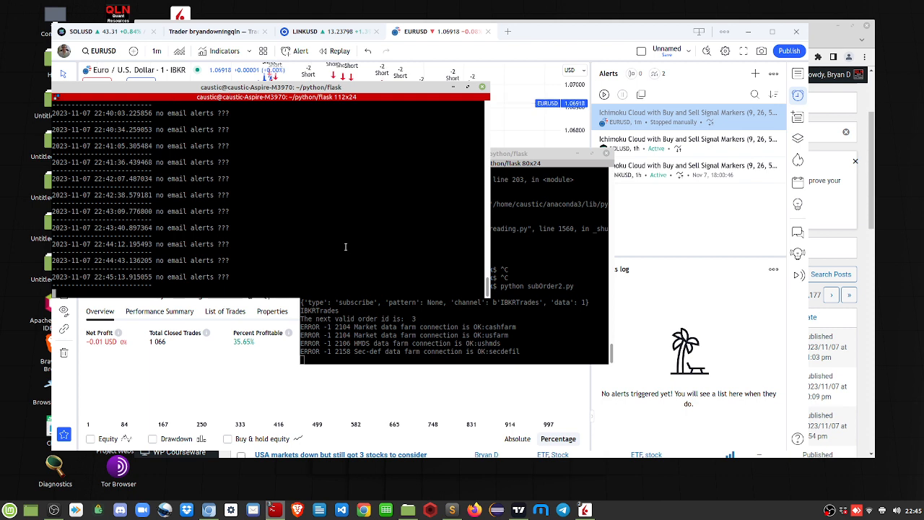
mouse_move(318, 244)
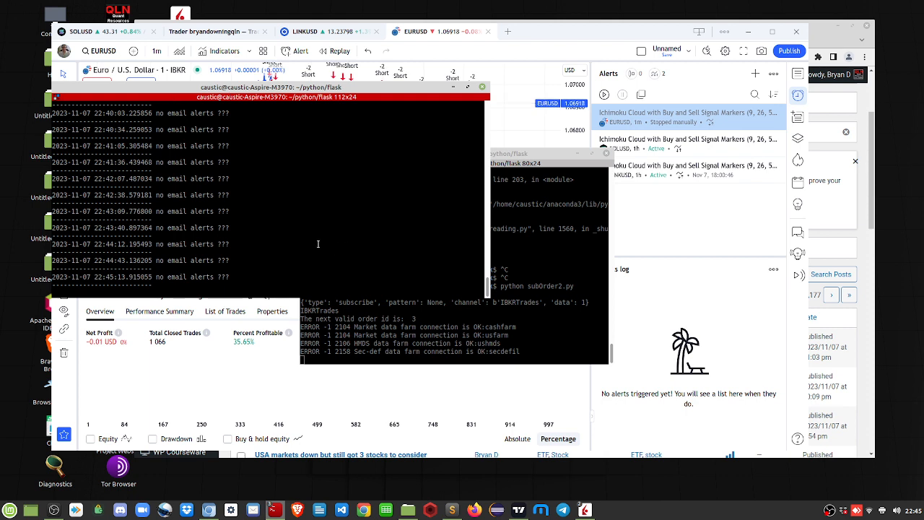
mouse_move(330, 261)
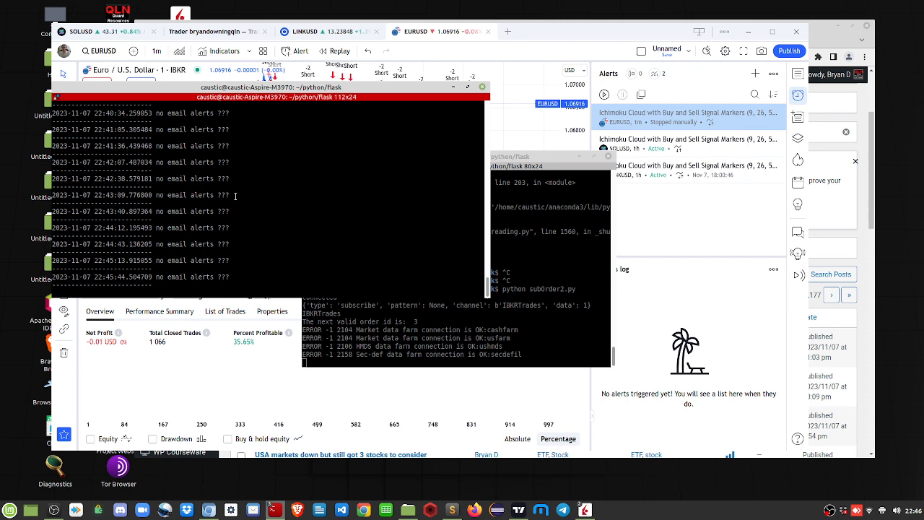
mouse_move(266, 235)
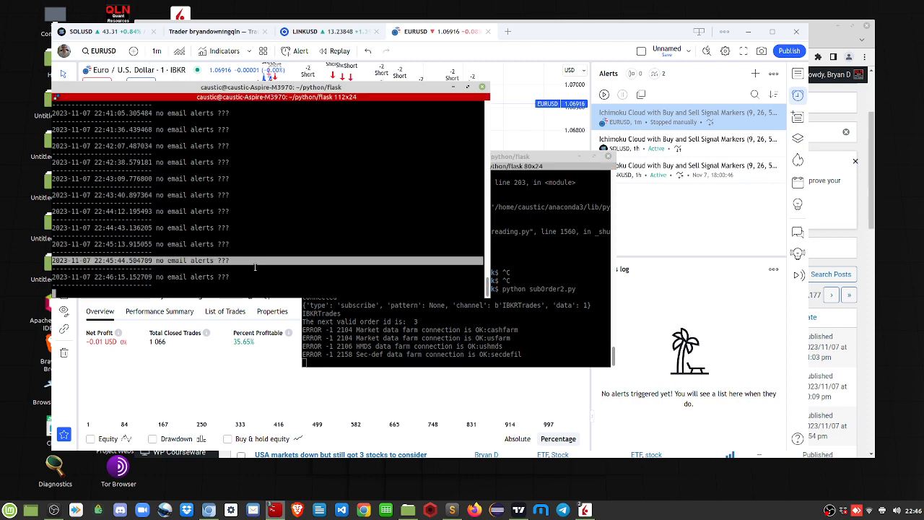
mouse_move(298, 233)
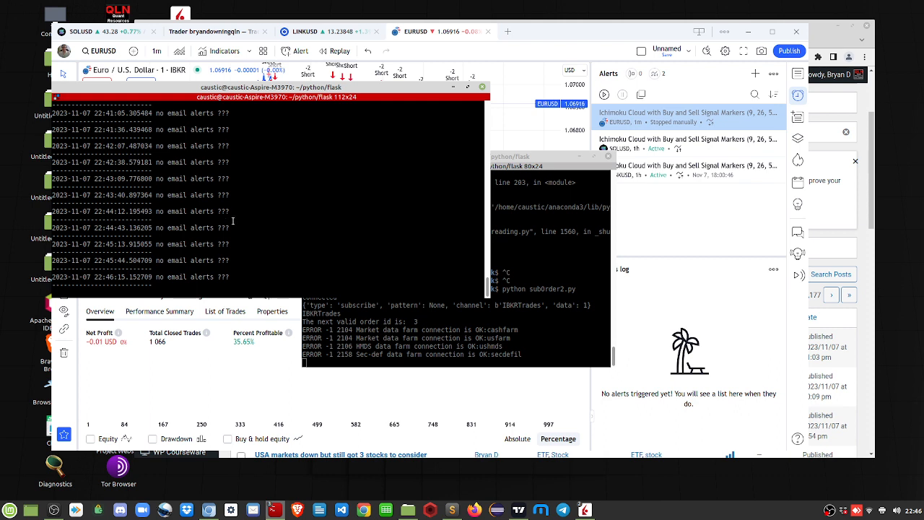
mouse_move(426, 246)
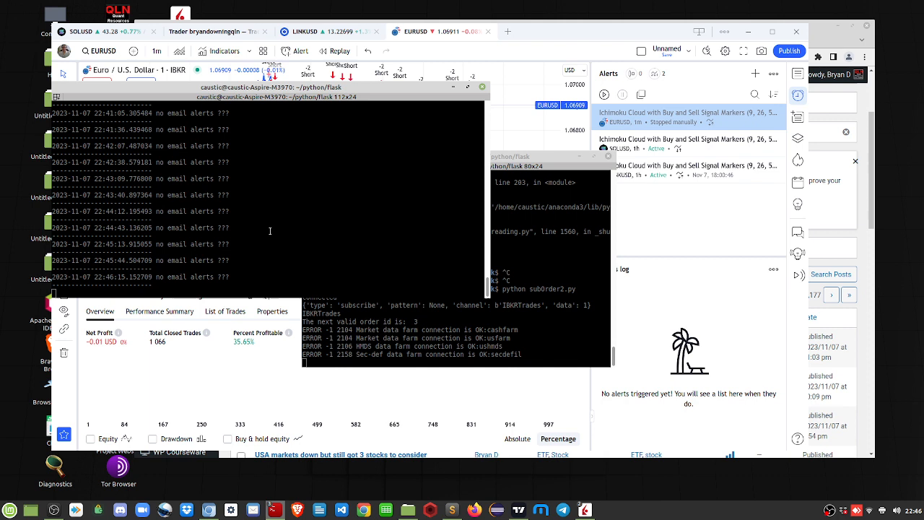
Bring the subOrder2.py terminal window forward to view its Interactive Brokers connection output
left_click(459, 157)
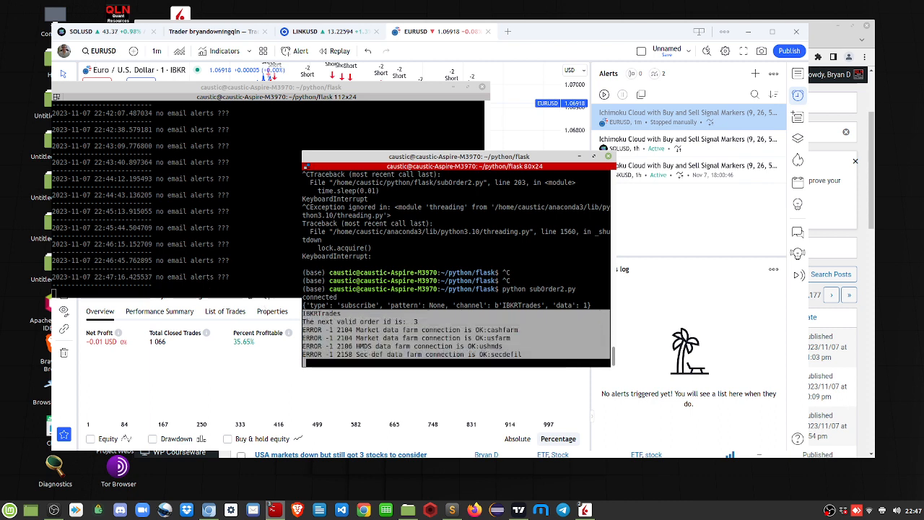
left_click(458, 156)
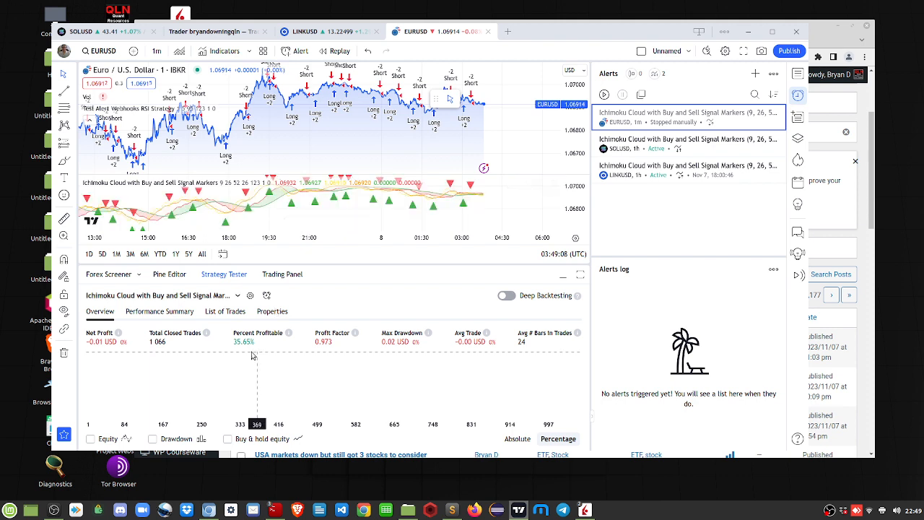
mouse_move(355, 333)
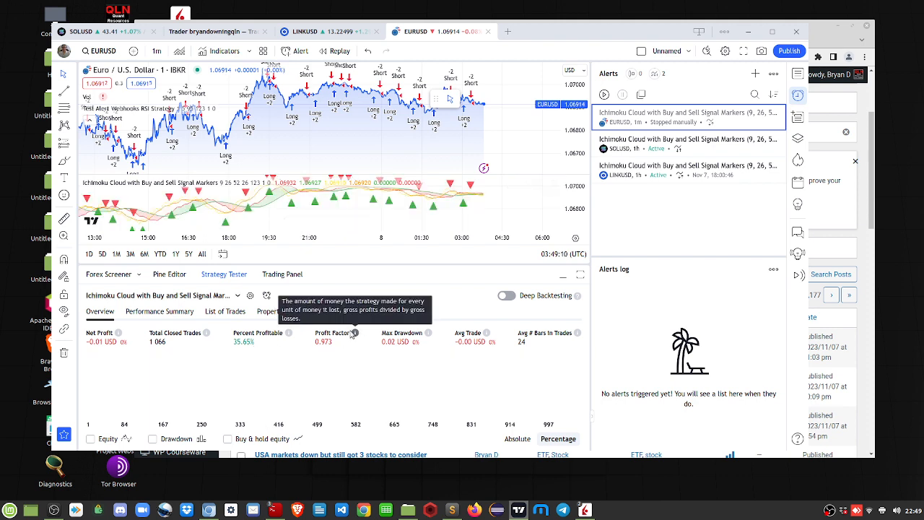
mouse_move(296, 315)
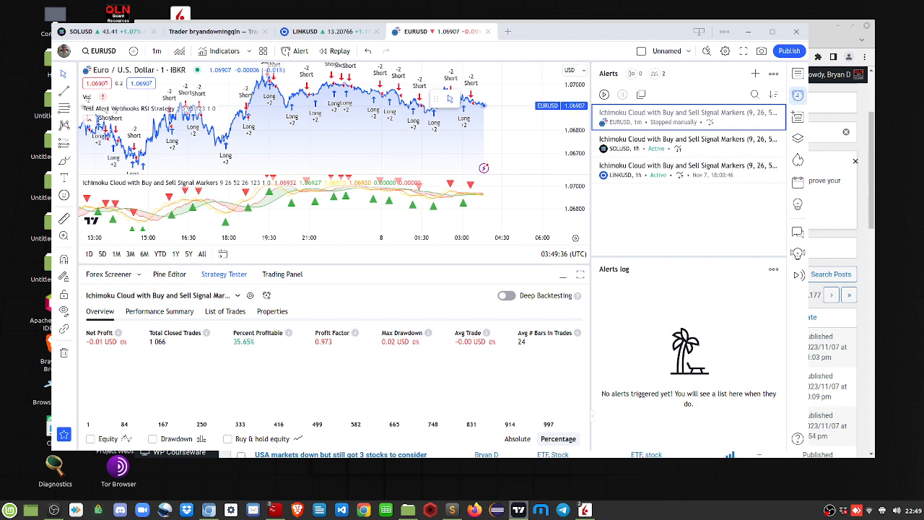
mouse_move(426, 171)
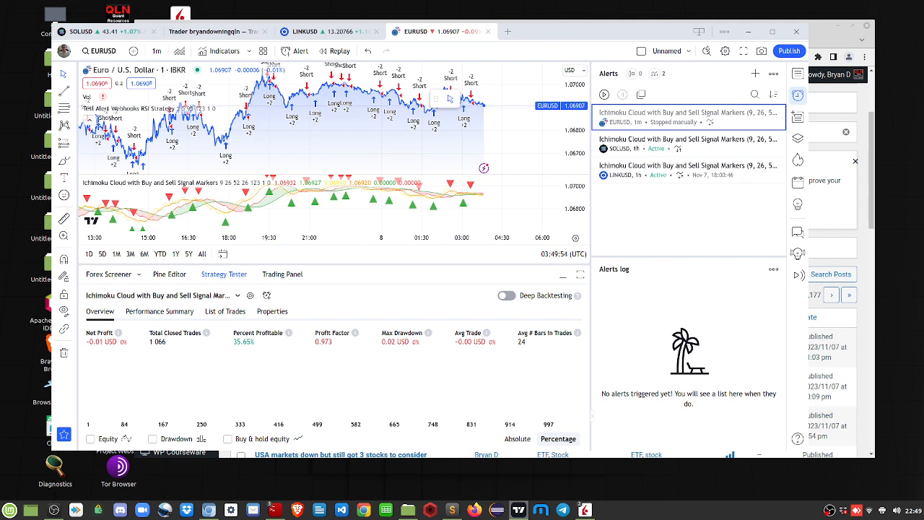
mouse_move(312, 509)
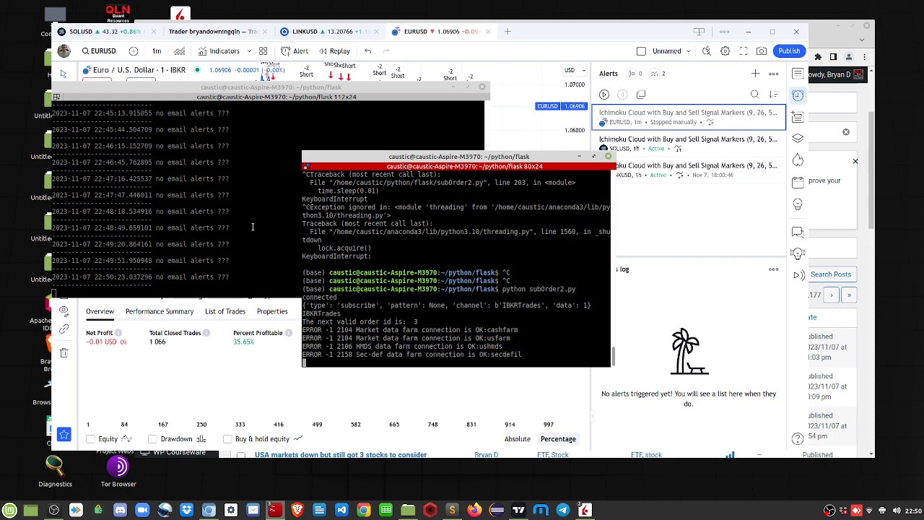
mouse_move(251, 226)
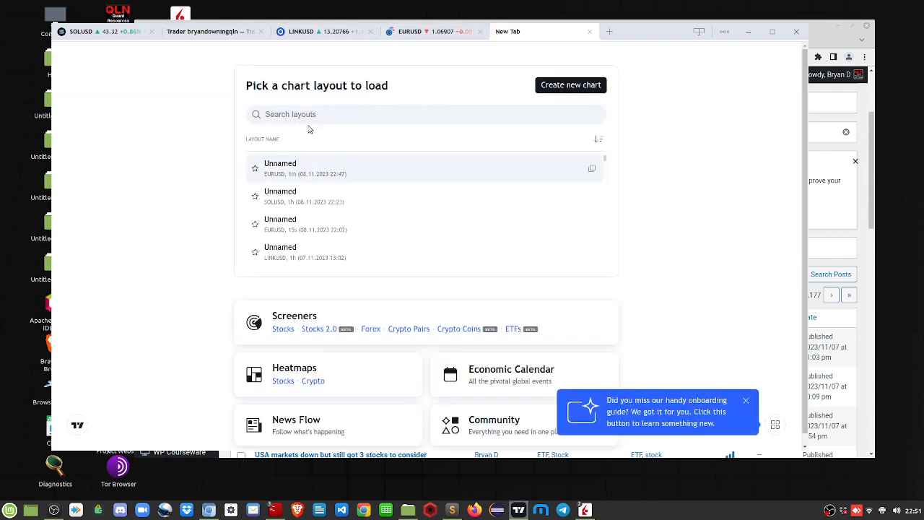
Search layouts for 'linkusd' and load the LINKUSD hourly chart
type("link")
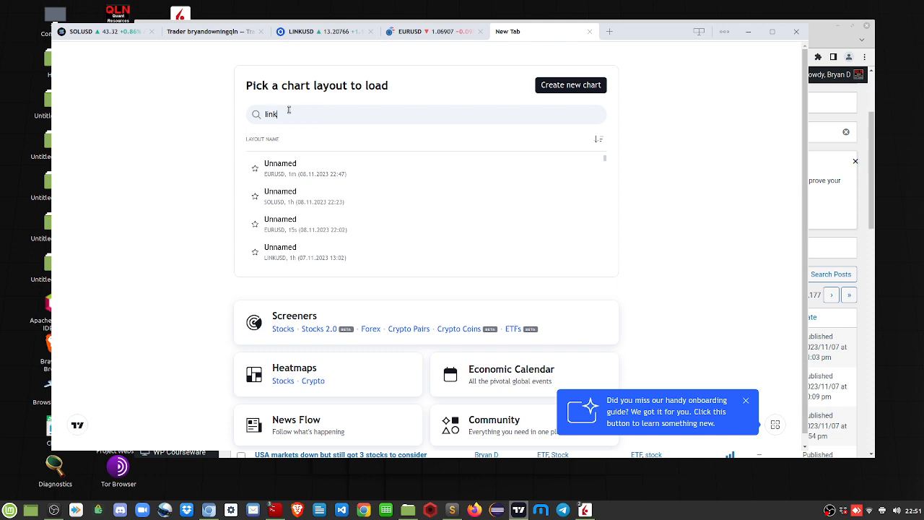
type("usd")
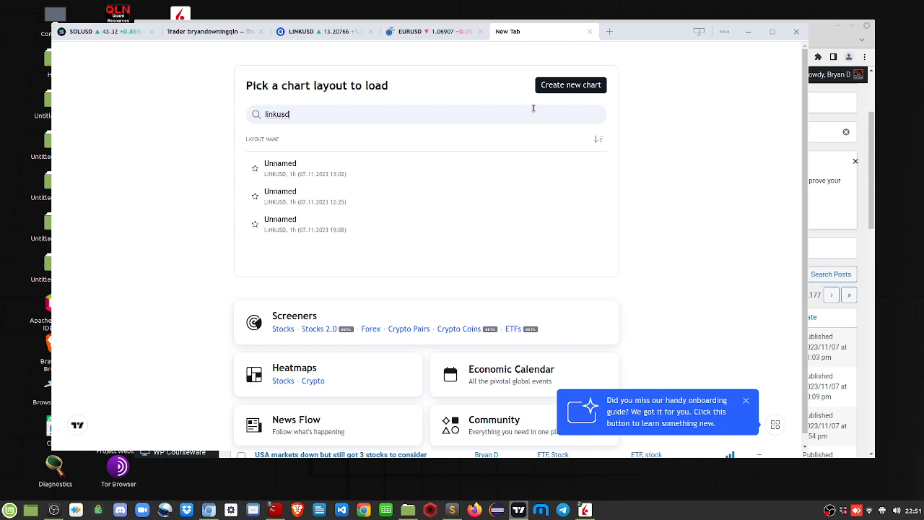
left_click(305, 167)
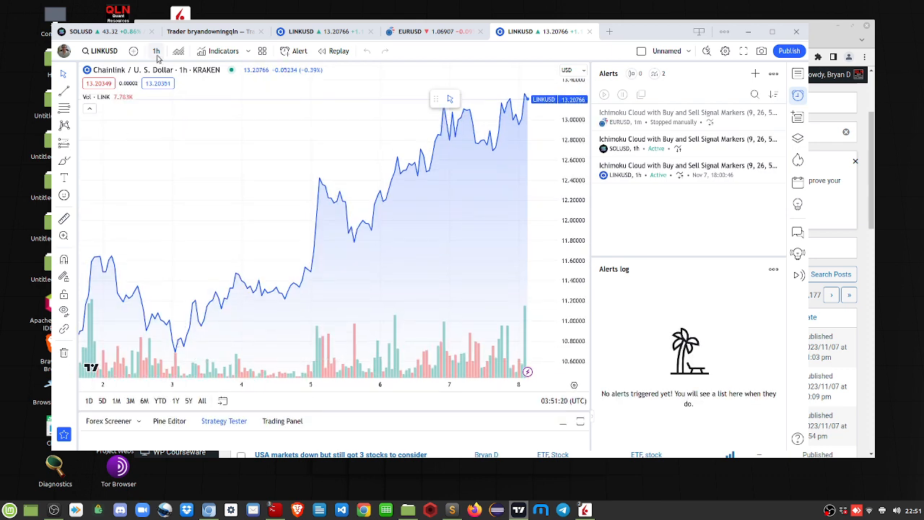
Change the LINKUSD chart interval from 1 hour to 1 day
left_click(156, 51)
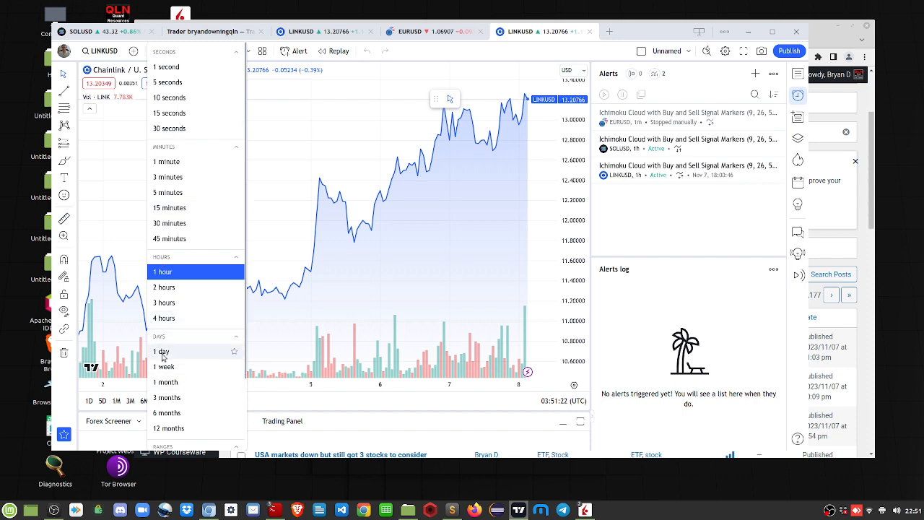
left_click(161, 351)
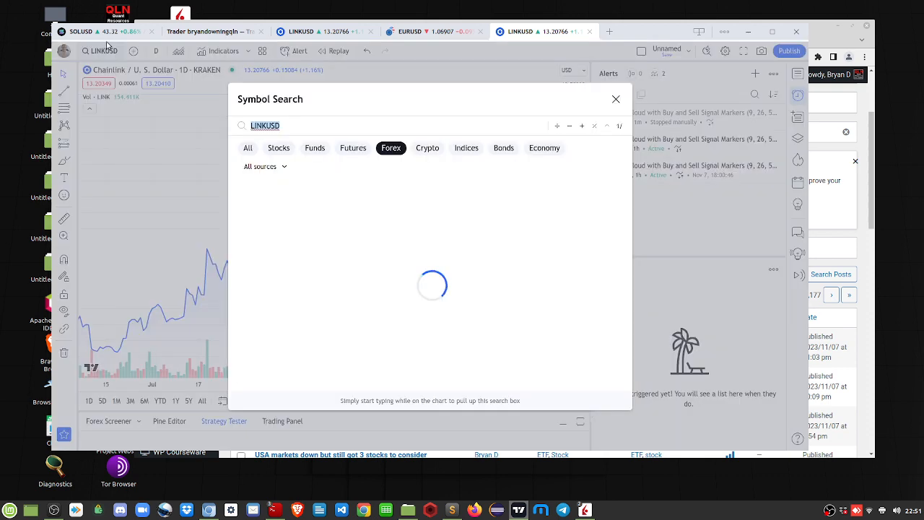
Search symbols for 'SOLANA' and check the category filters
type("SOLANA")
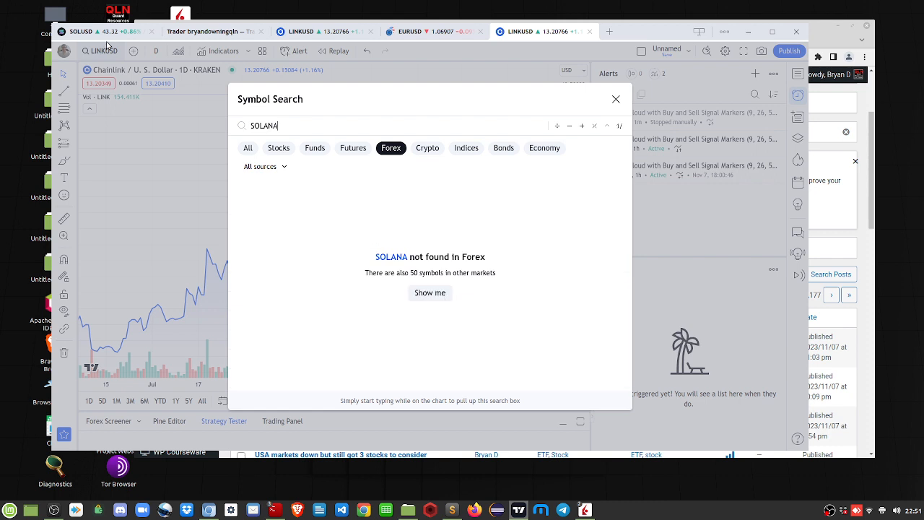
mouse_move(355, 156)
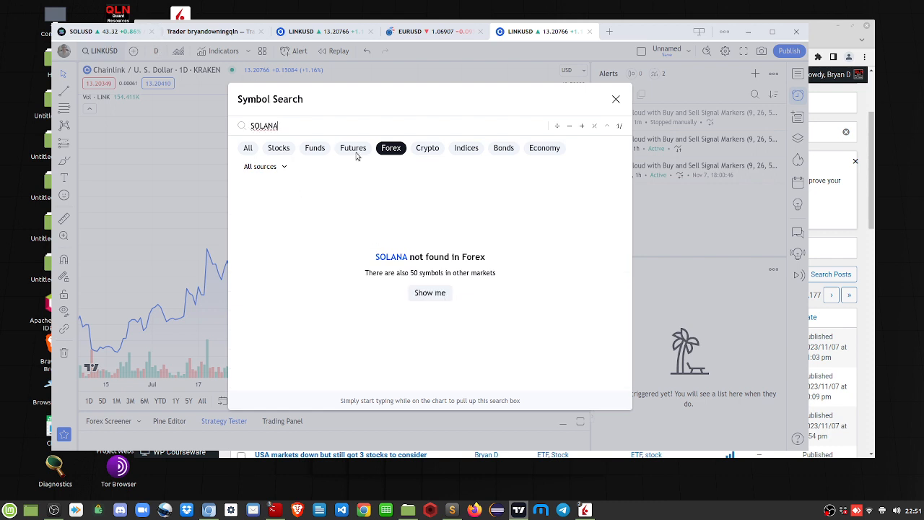
left_click(427, 148)
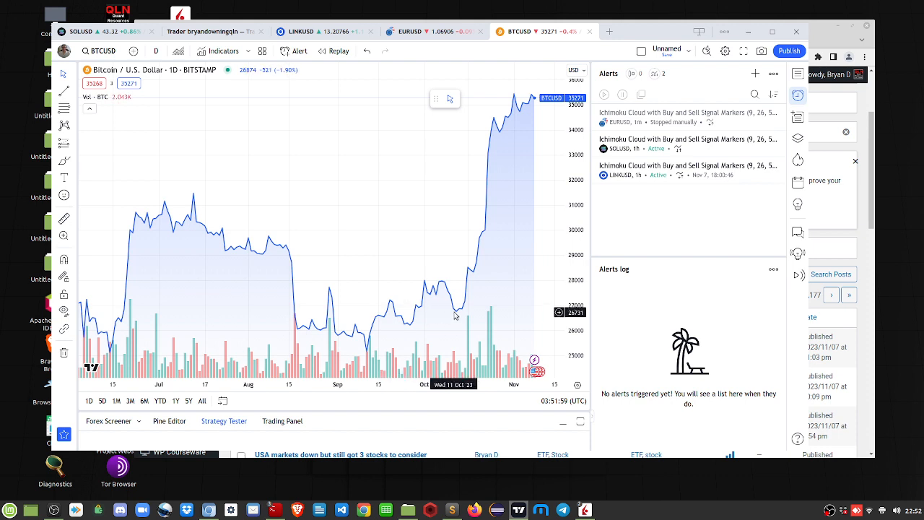
mouse_move(457, 314)
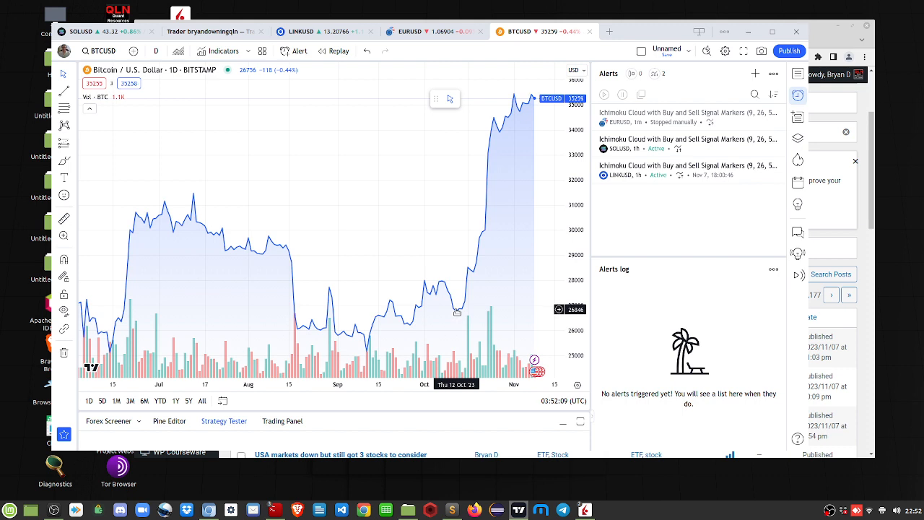
mouse_move(445, 289)
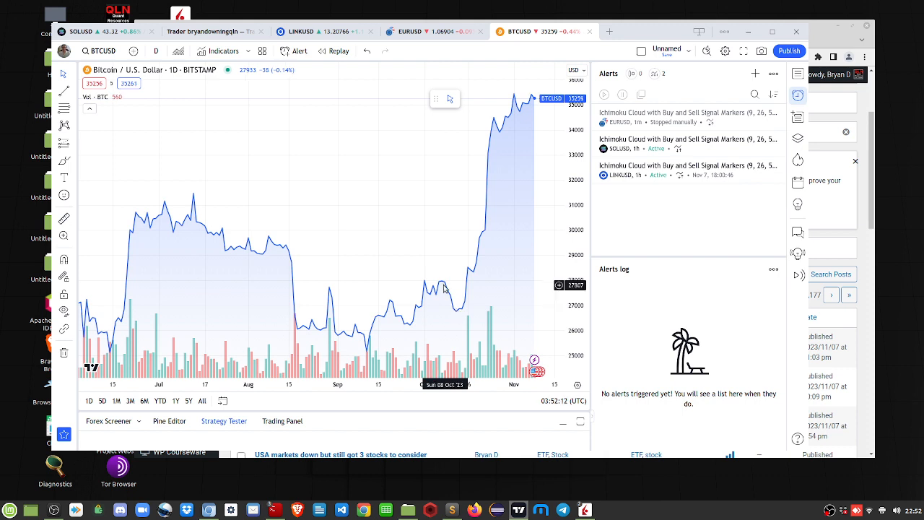
mouse_move(468, 281)
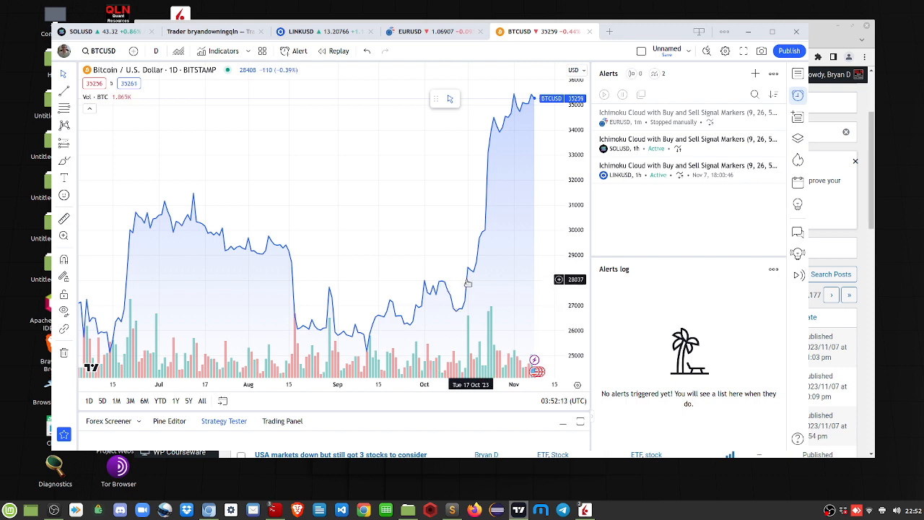
mouse_move(459, 312)
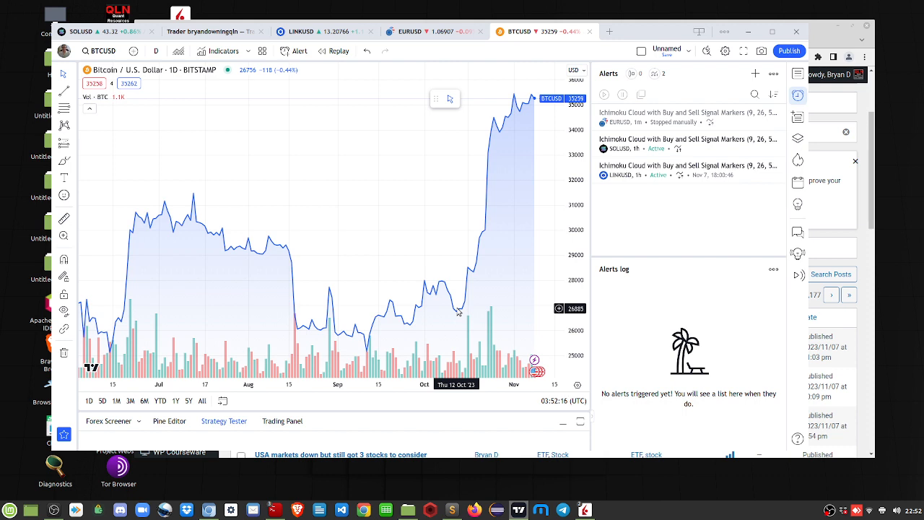
mouse_move(482, 320)
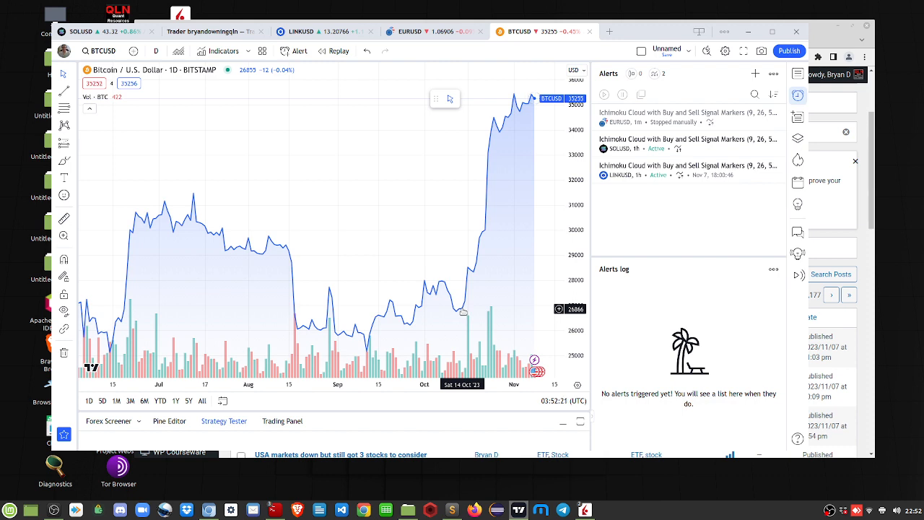
mouse_move(534, 142)
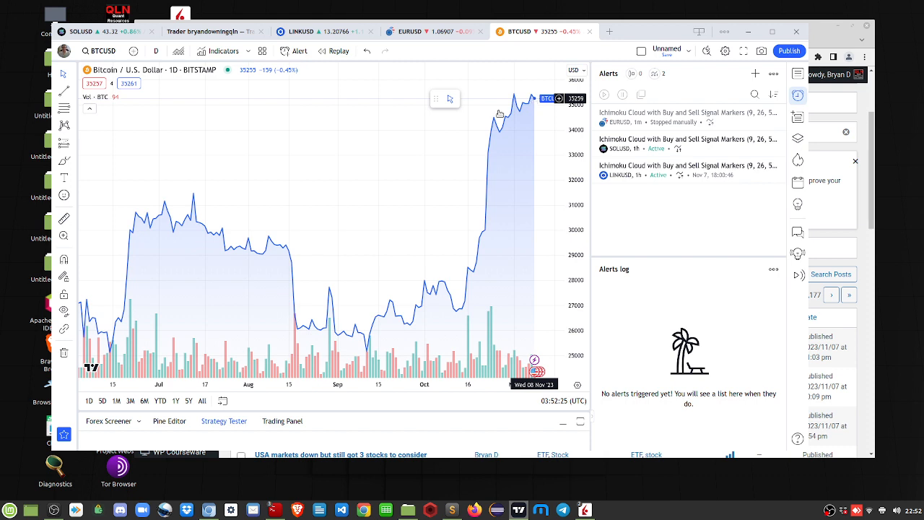
mouse_move(504, 236)
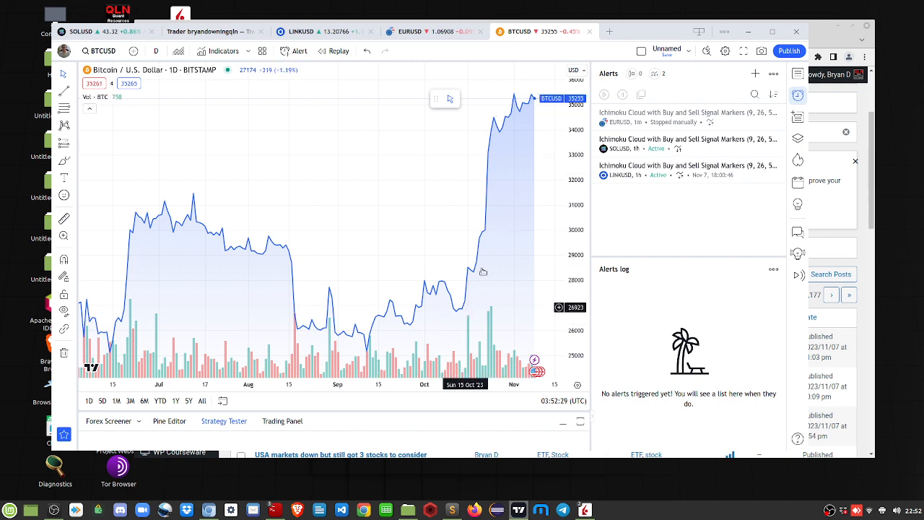
mouse_move(466, 302)
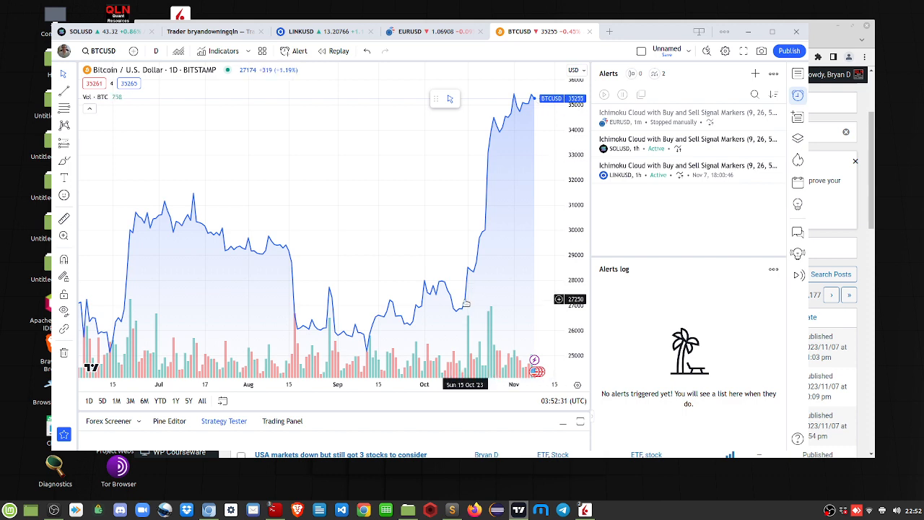
mouse_move(523, 124)
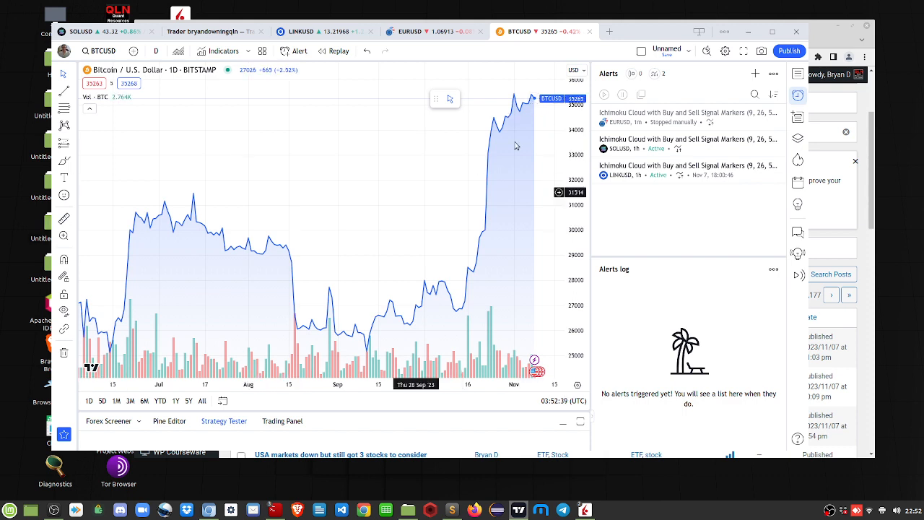
mouse_move(424, 119)
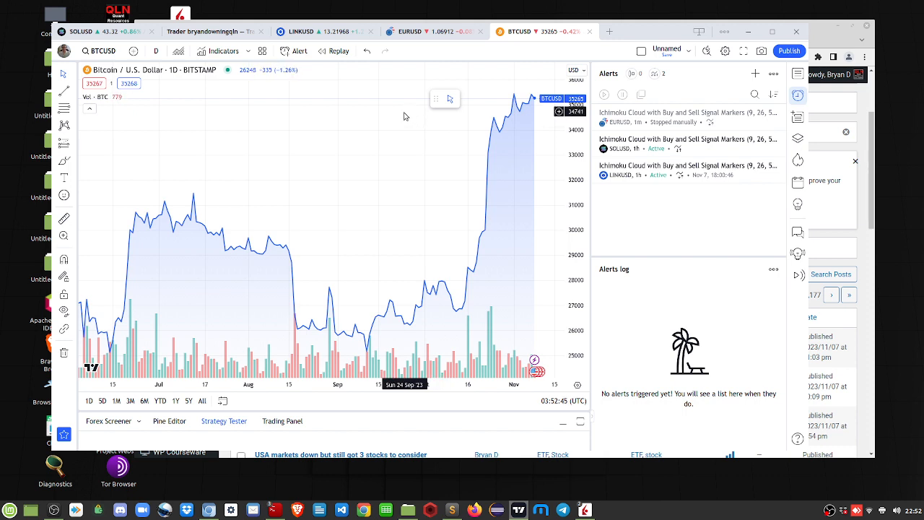
mouse_move(386, 124)
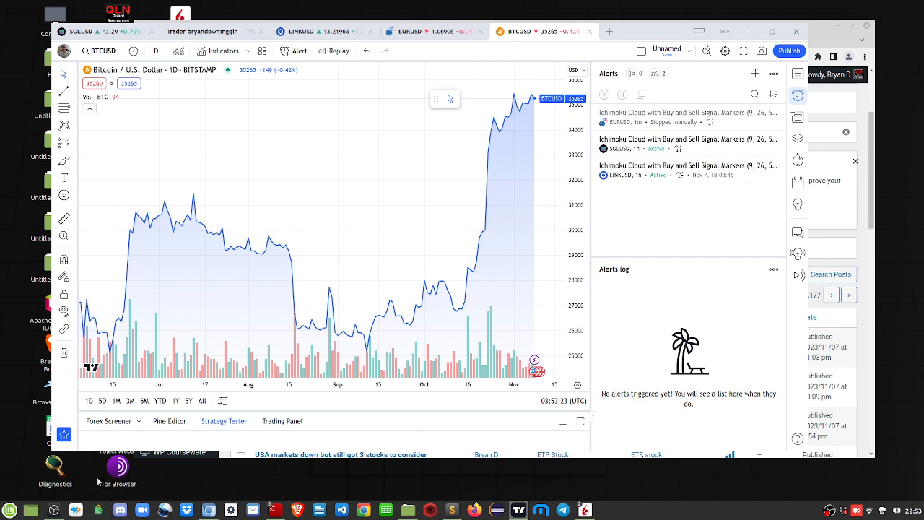
mouse_move(229, 510)
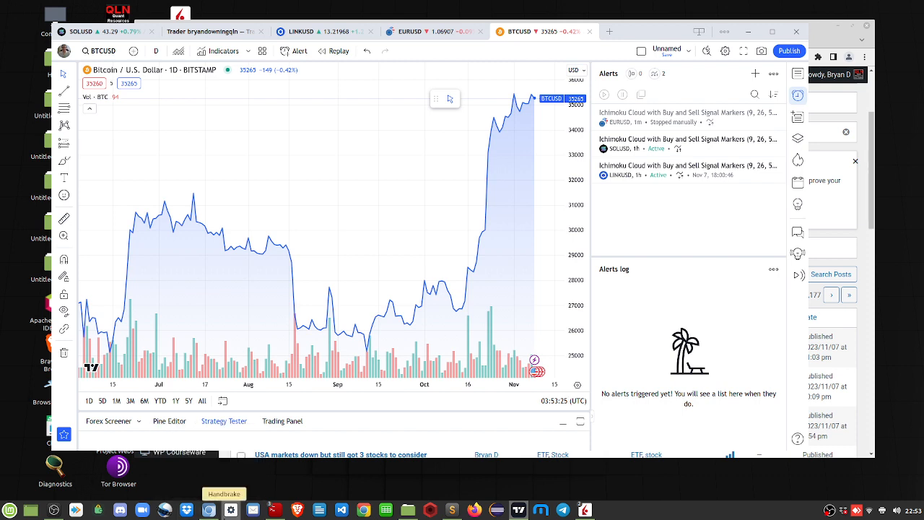